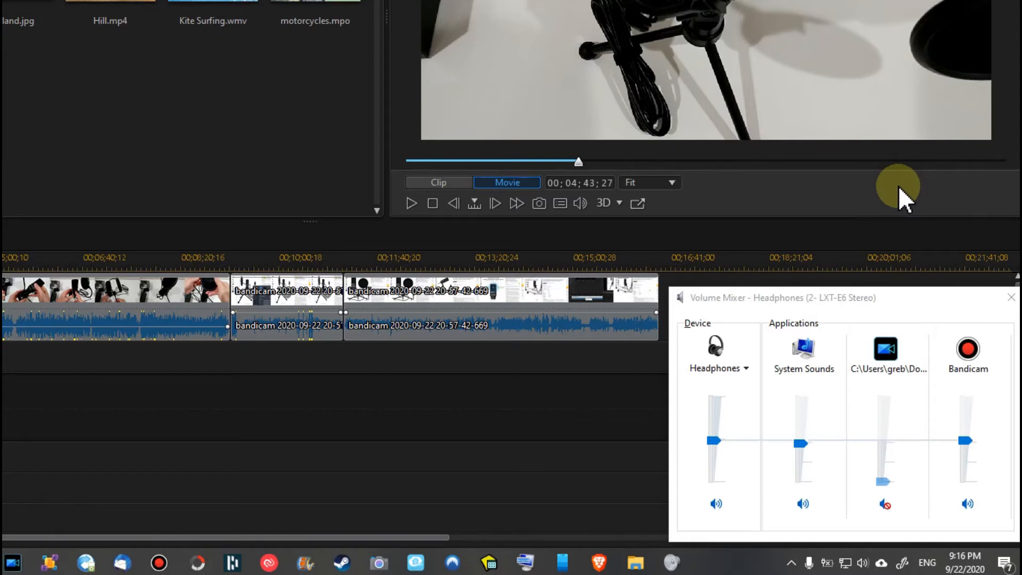
pyautogui.moveTo(808, 562)
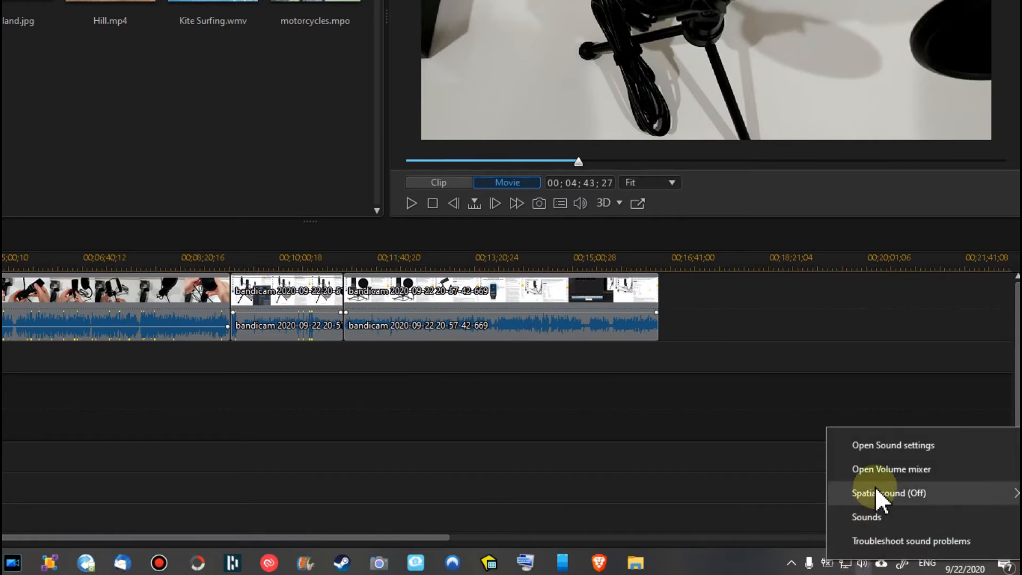
# Show per-application volume levels for the headphones: System Sounds, a muted app and Bandicam
pyautogui.click(890, 468)
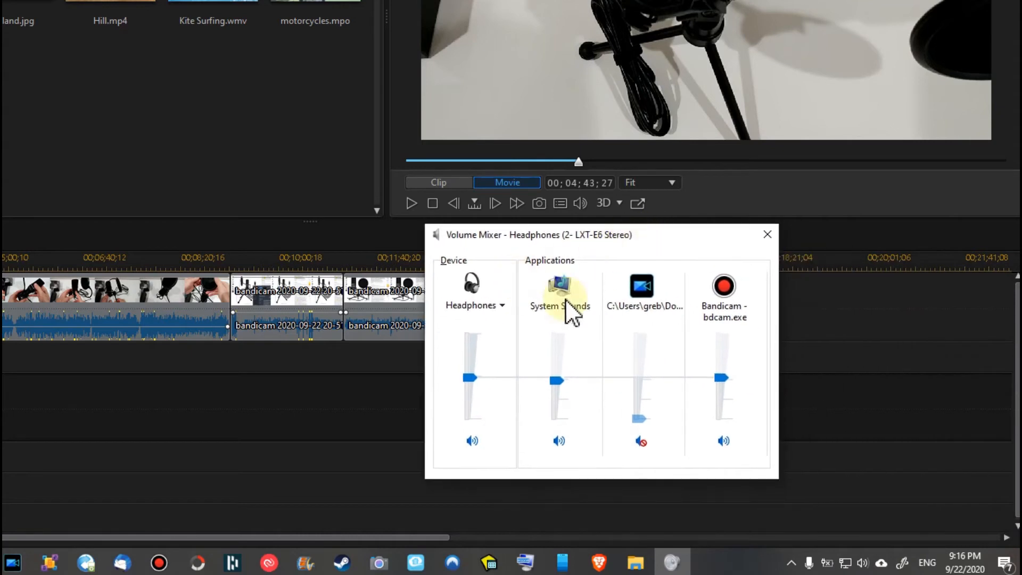
pyautogui.moveTo(579, 289)
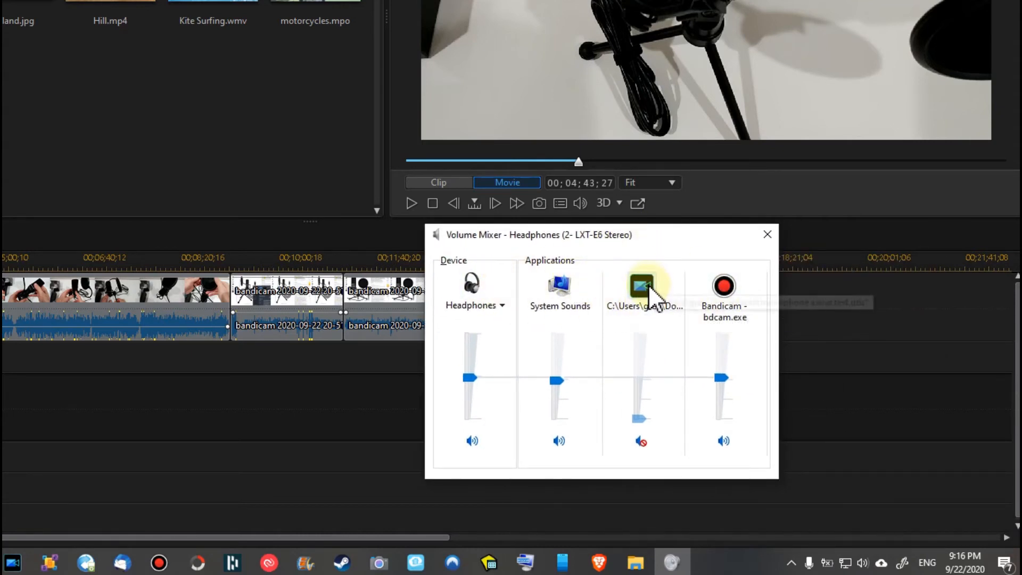
pyautogui.moveTo(642, 293)
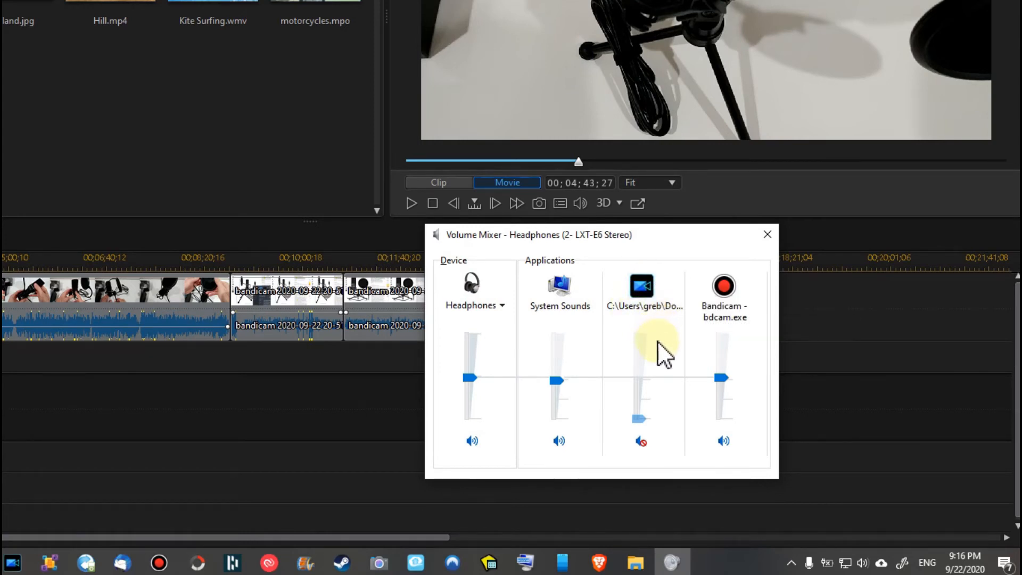
pyautogui.moveTo(645, 290)
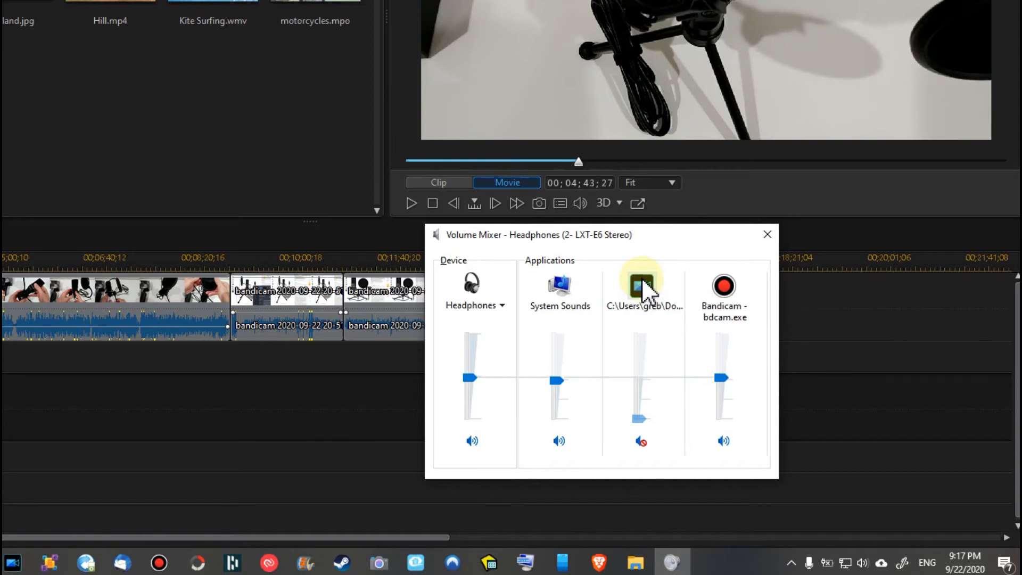
pyautogui.moveTo(703, 316)
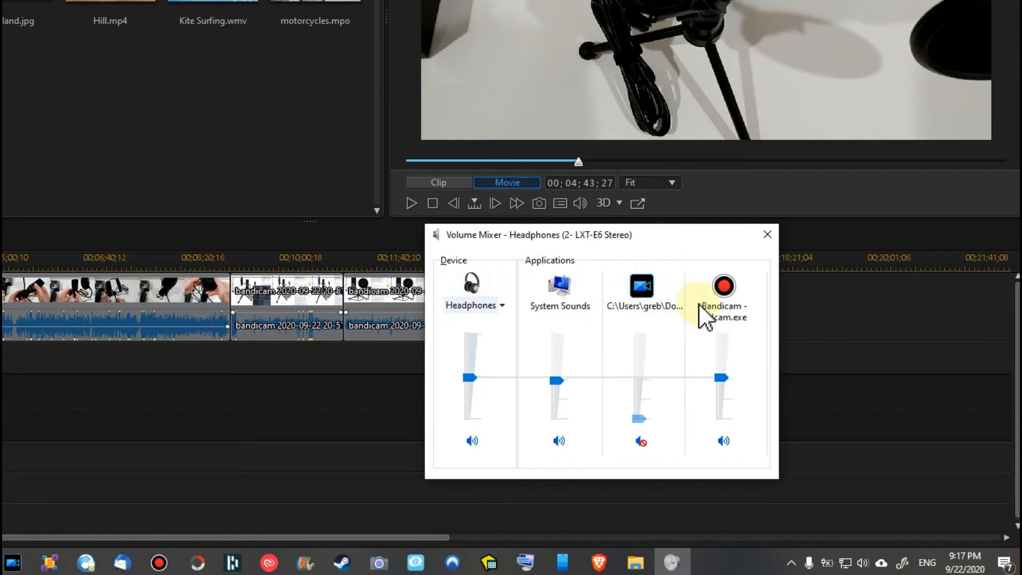
pyautogui.moveTo(500, 307)
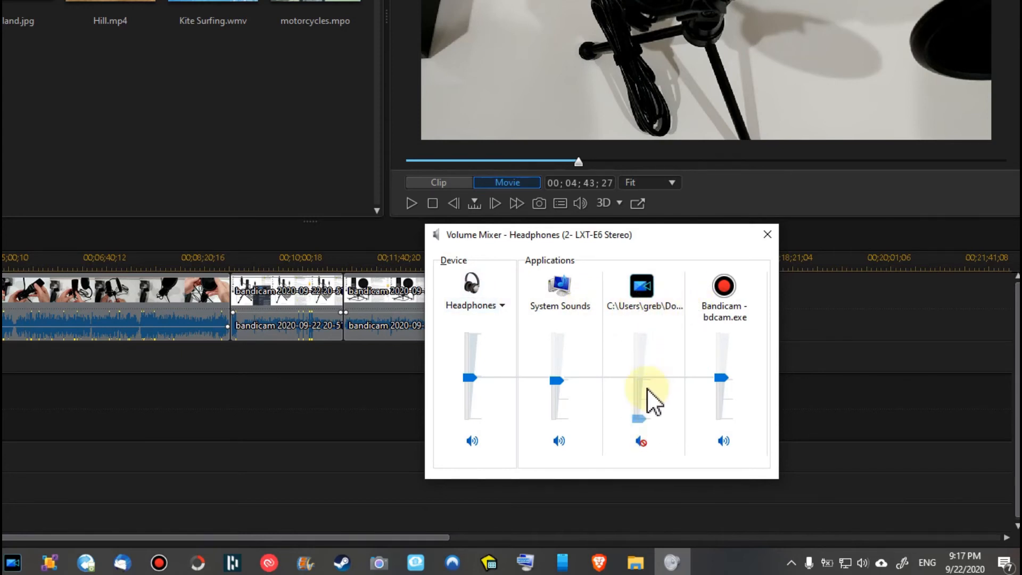
pyautogui.moveTo(639, 387)
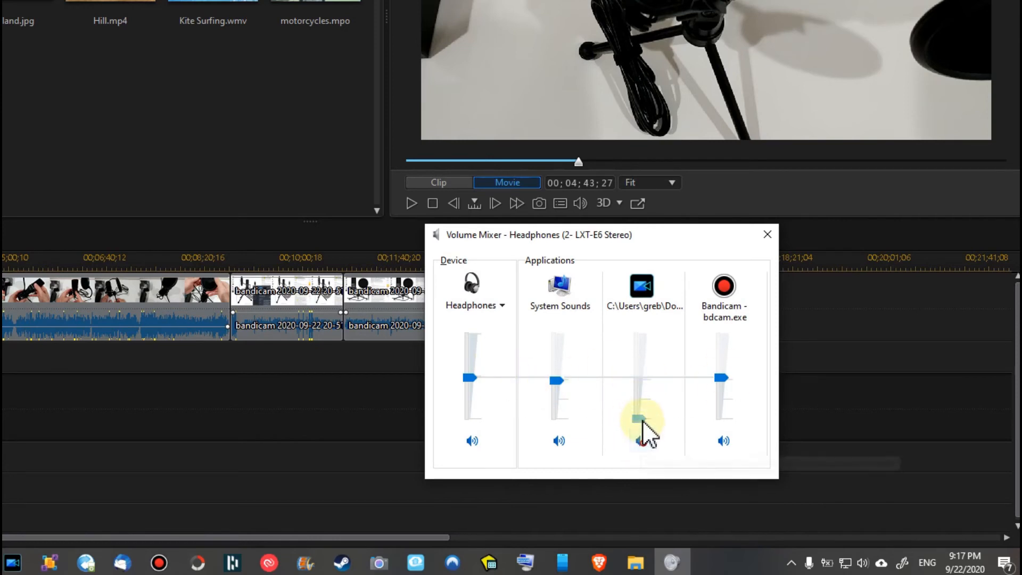
# Raise the muted long-path application's slider so its level lines up with the others
pyautogui.moveTo(642, 421); pyautogui.dragTo(638, 379)
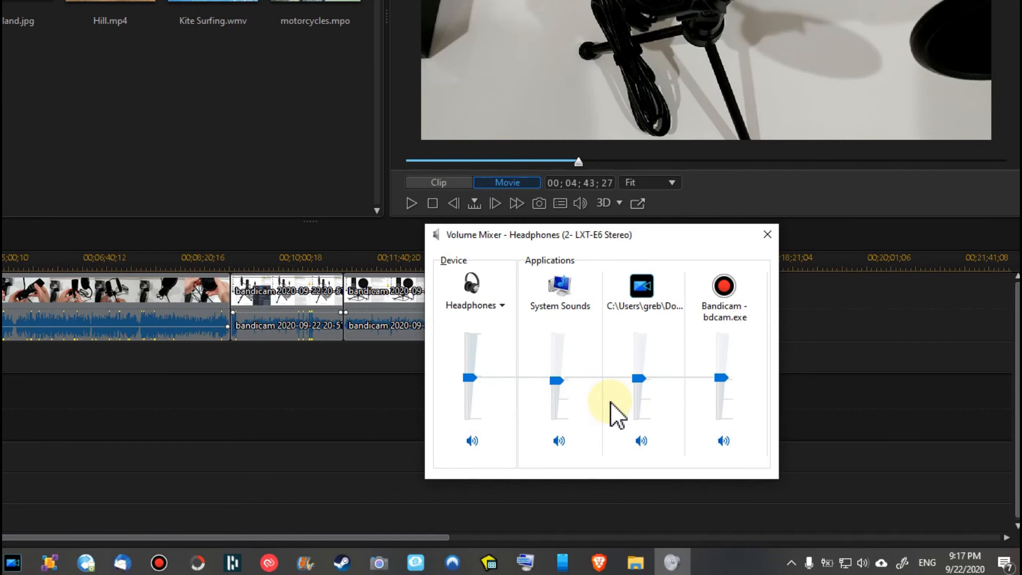
pyautogui.moveTo(691, 396)
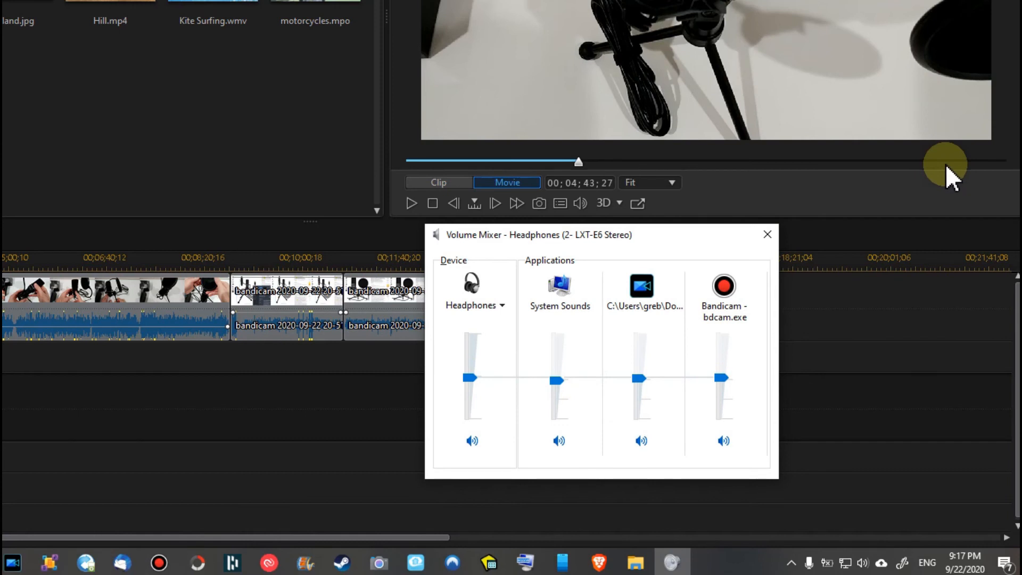
pyautogui.moveTo(951, 163)
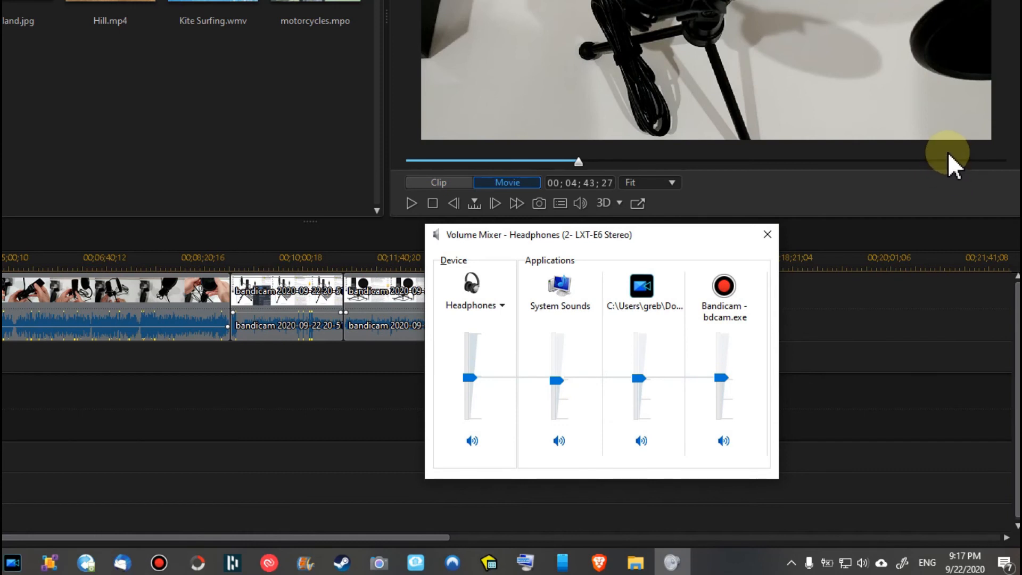
pyautogui.moveTo(955, 257)
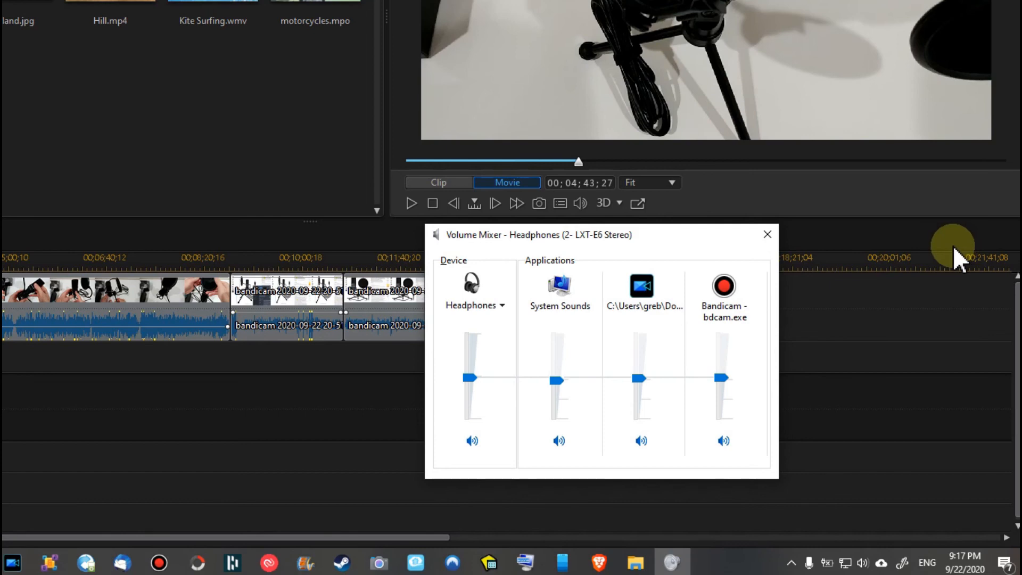